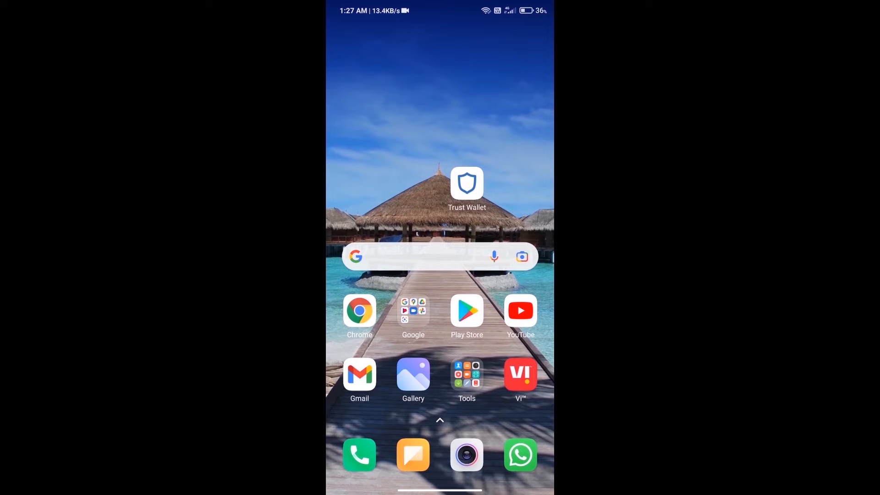
Launch Trust Wallet to show Multi-Coin Wallet 1 with its $82.61 balance
click(466, 184)
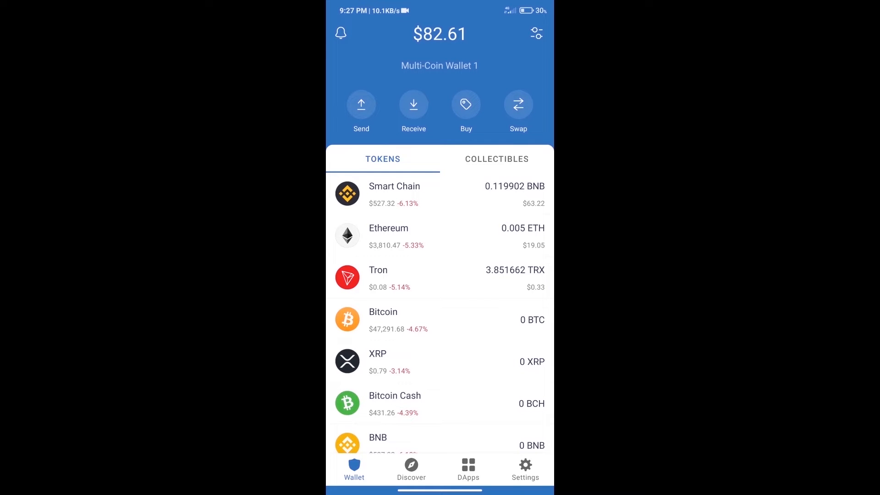
click(466, 104)
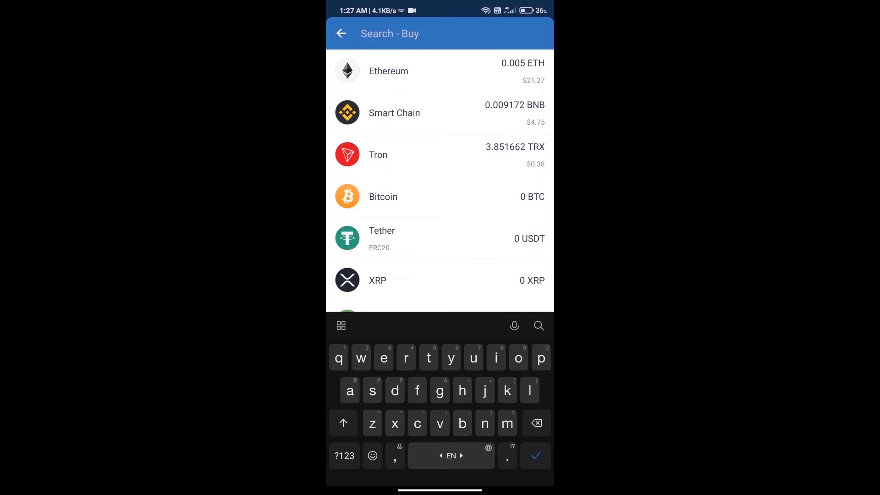
text(eth)
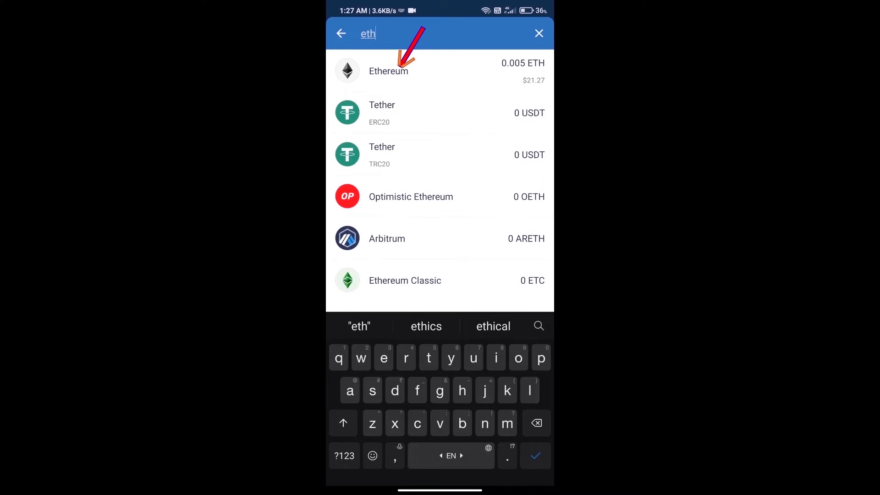
click(406, 71)
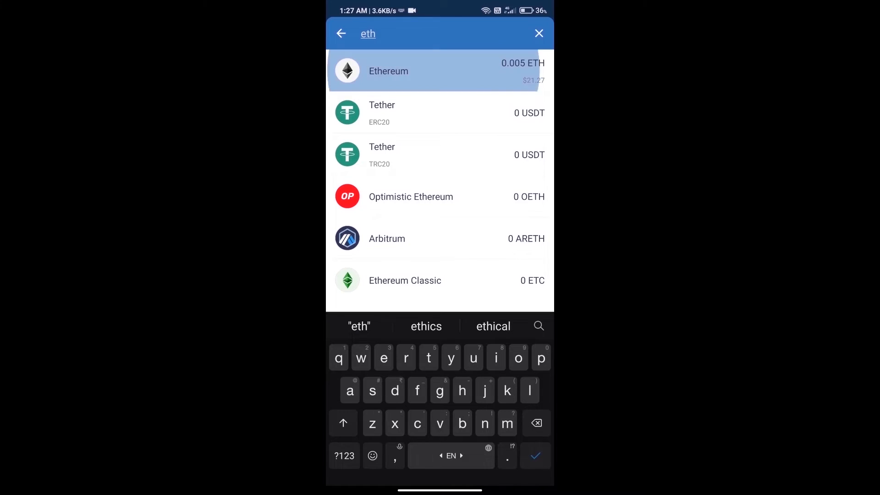
click(406, 71)
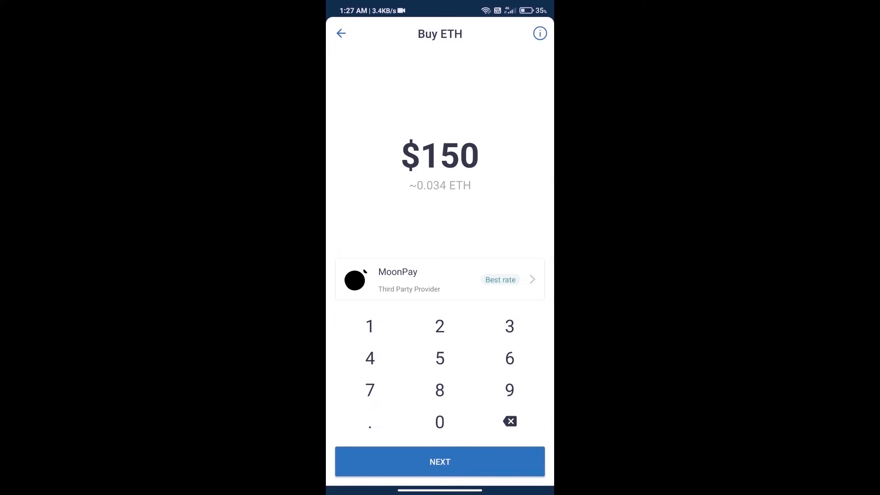
click(440, 422)
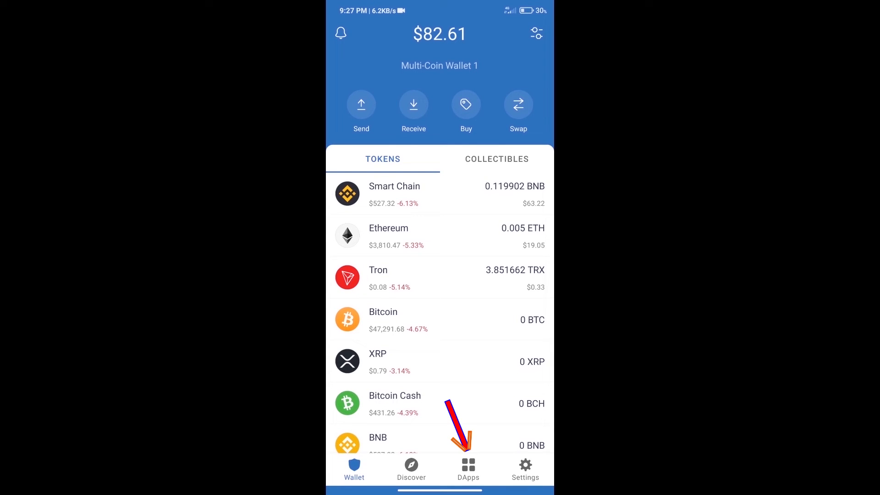
Launch Uniswap Exchange from the Popular DApps list to reach its Swap page
click(468, 469)
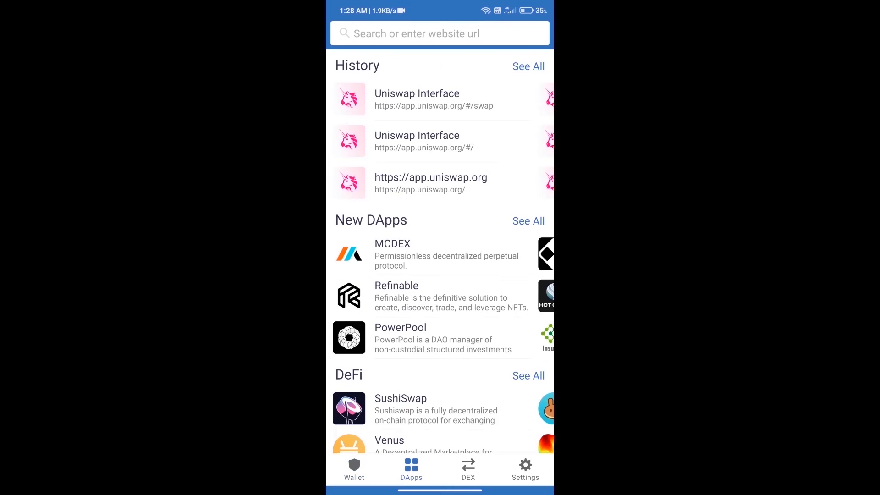
scroll(down, 3)
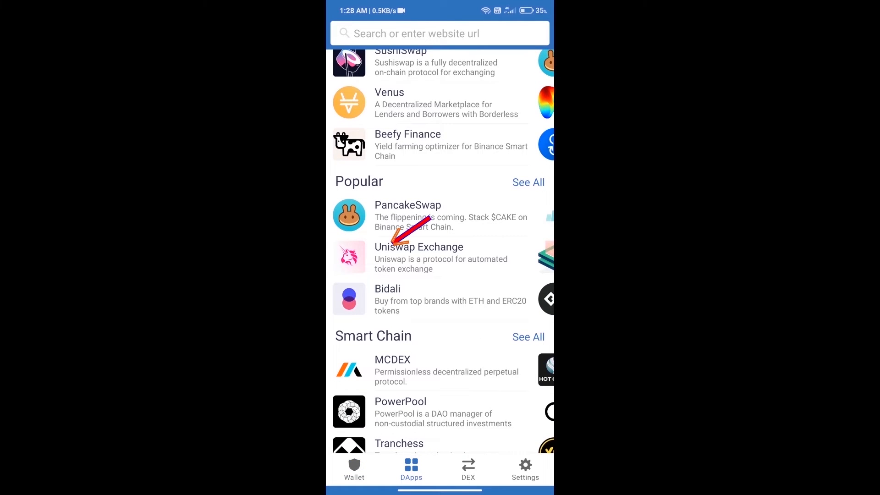
click(419, 257)
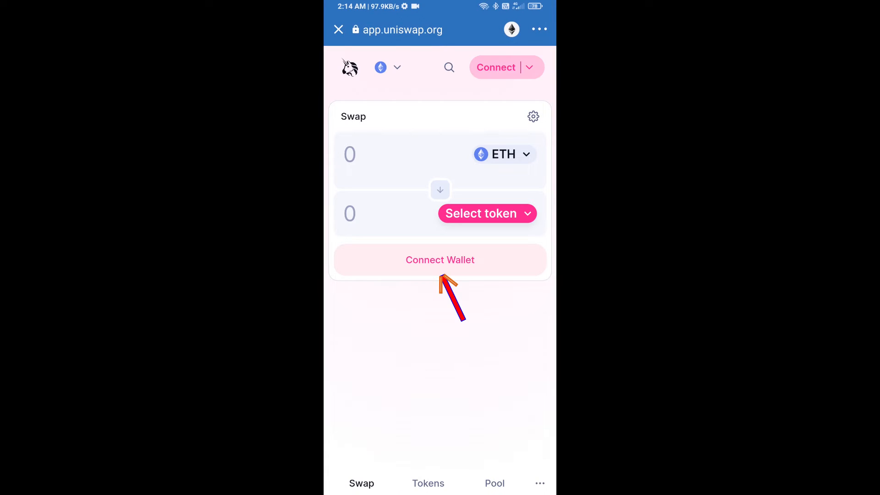
Connect the wallet (0.005 ETH balance) and open the receive-token selection list
click(440, 260)
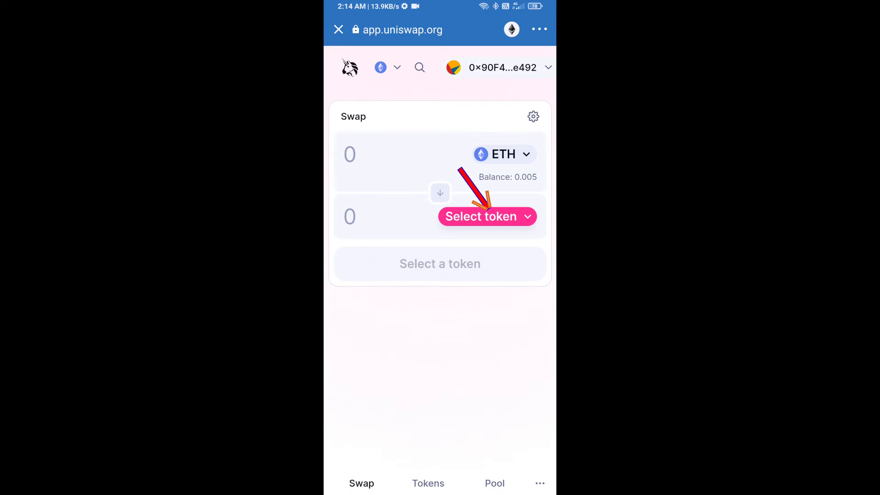
click(481, 216)
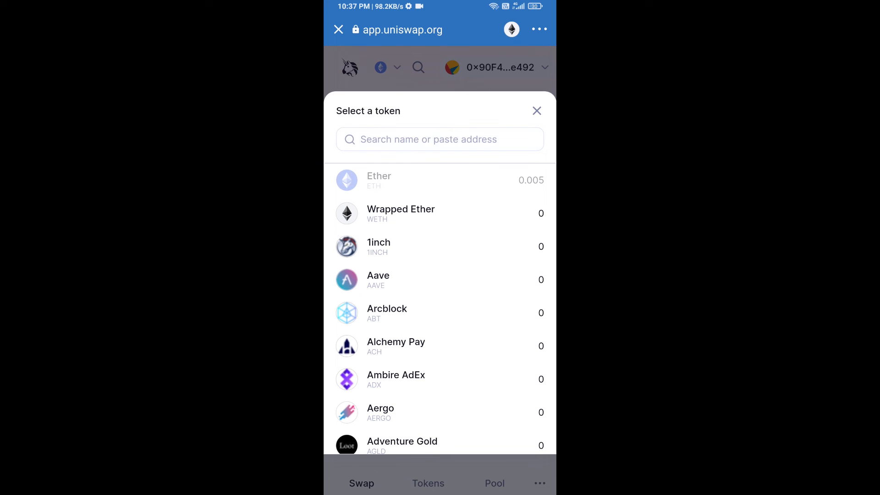
Search the ELON contract address and pick Dogelon Mars as the token to receive
text(1df6ccf6Cf7c55759d5210750B5D60F3)
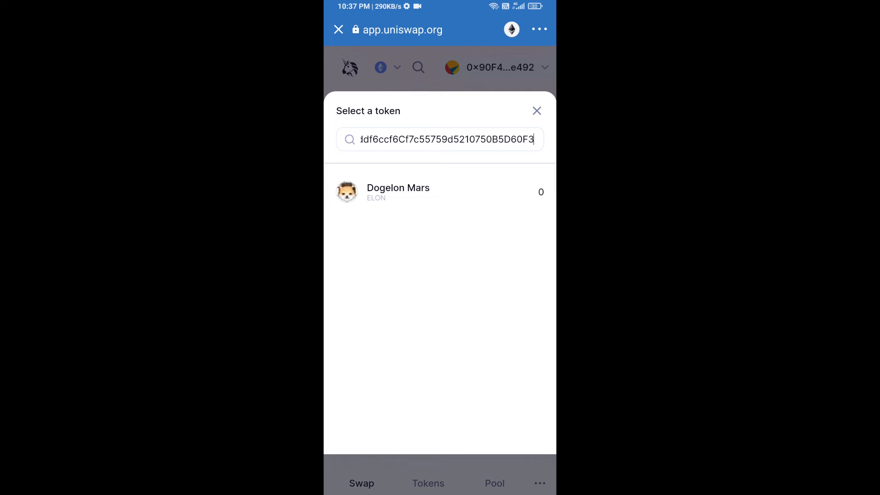
click(398, 192)
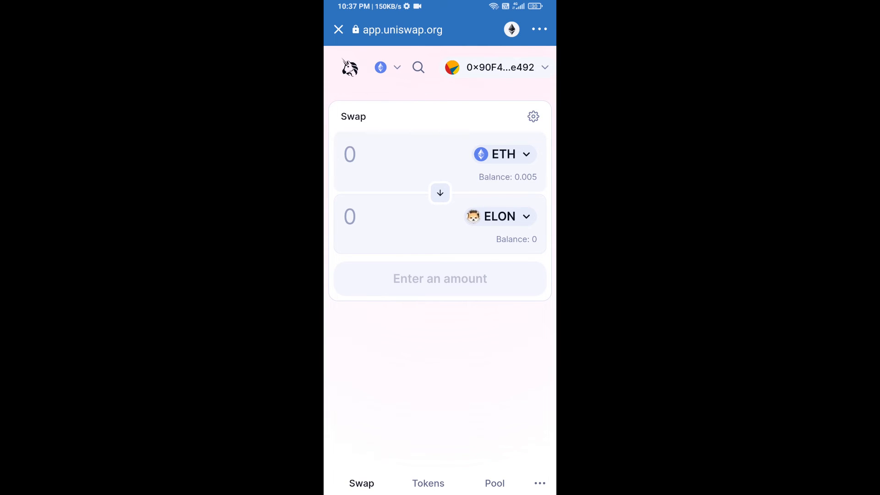
Enter 0.005 as the ELON amount to receive
click(533, 117)
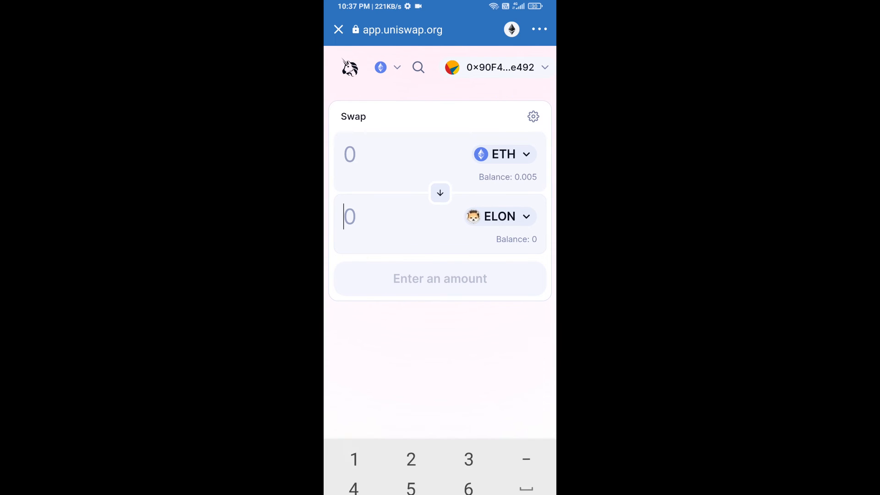
text(0.005)
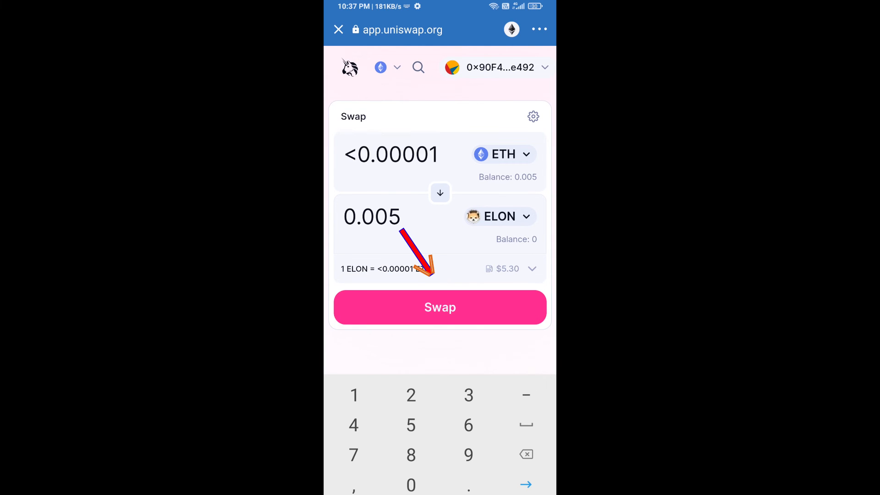
Review and confirm the ETH-for-0.005-ELON swap
click(440, 307)
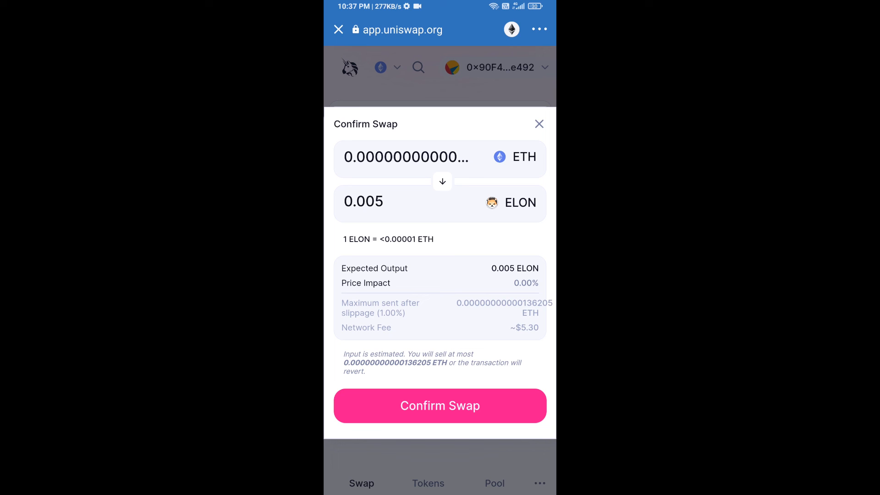
click(440, 405)
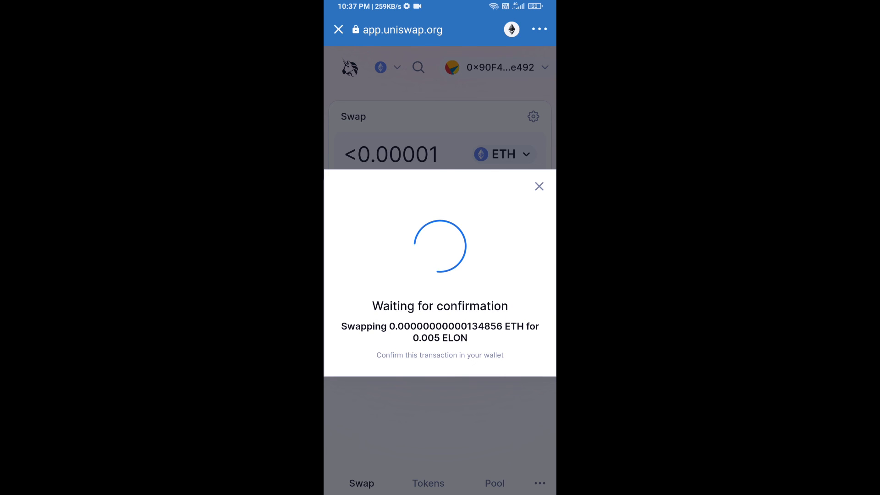